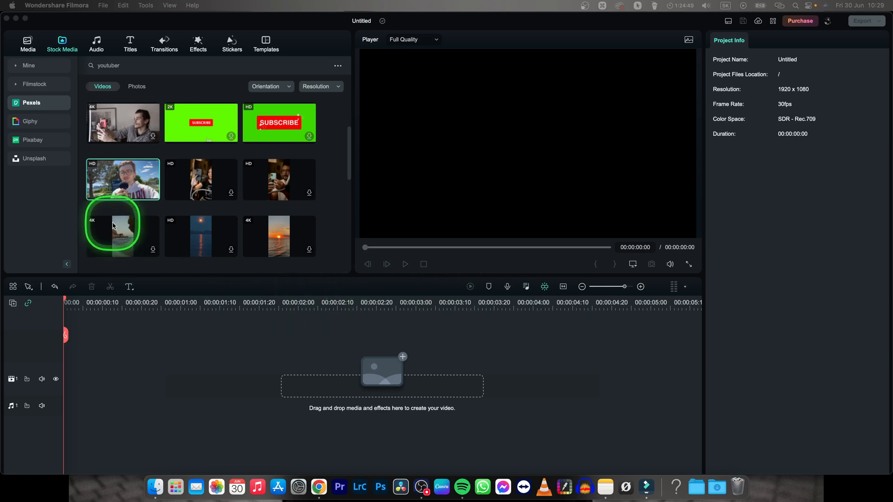
mouse_move(209, 134)
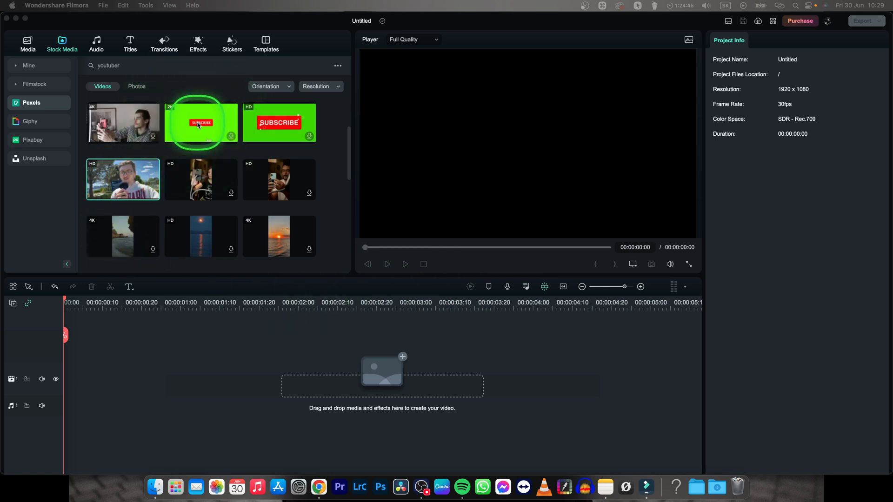
mouse_move(123, 183)
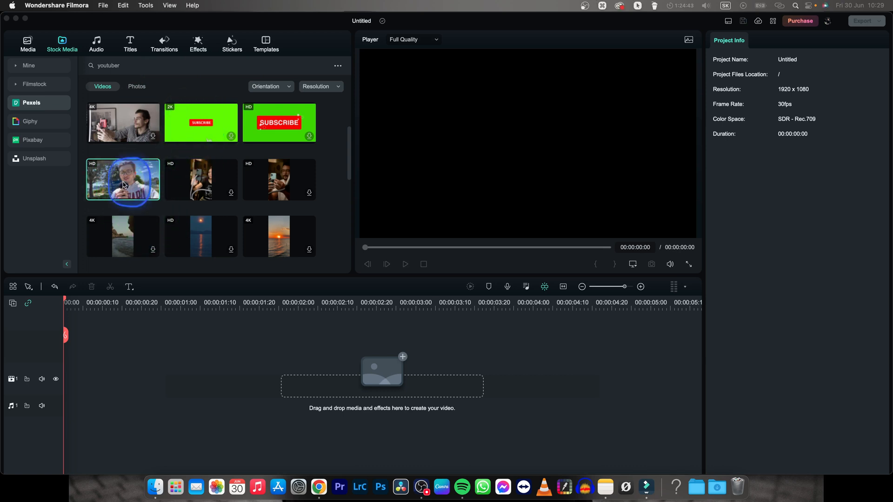
Place the Pexels talking-head clip on the timeline and preview it.
left_click_drag(123, 179, 146, 373)
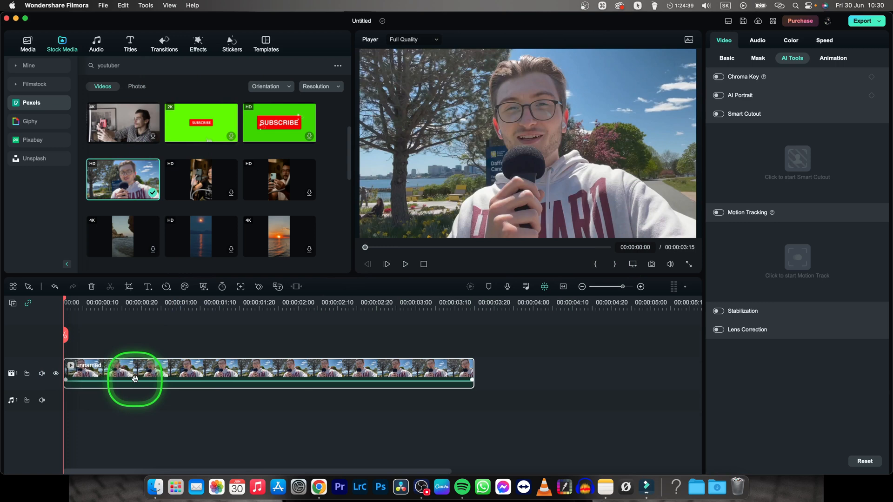
key("space")
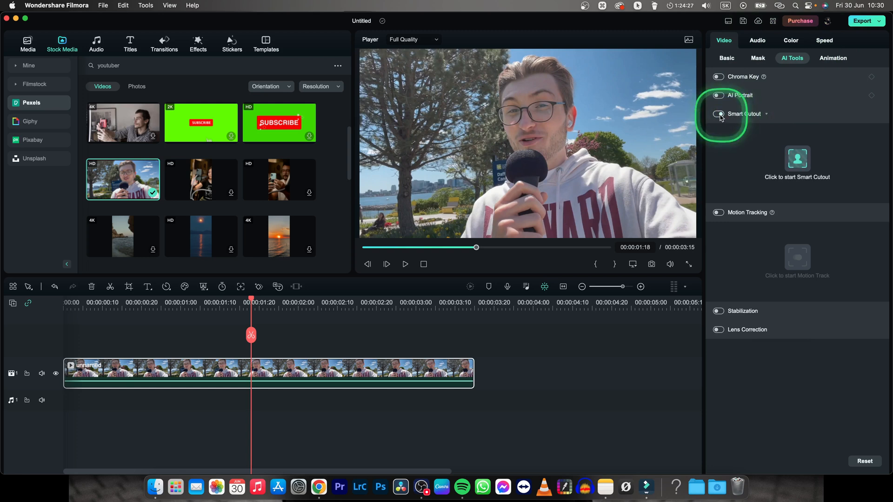
Enable Smart Cutout under Video > AI Tools and start the cutout editor on the clip.
left_click(718, 114)
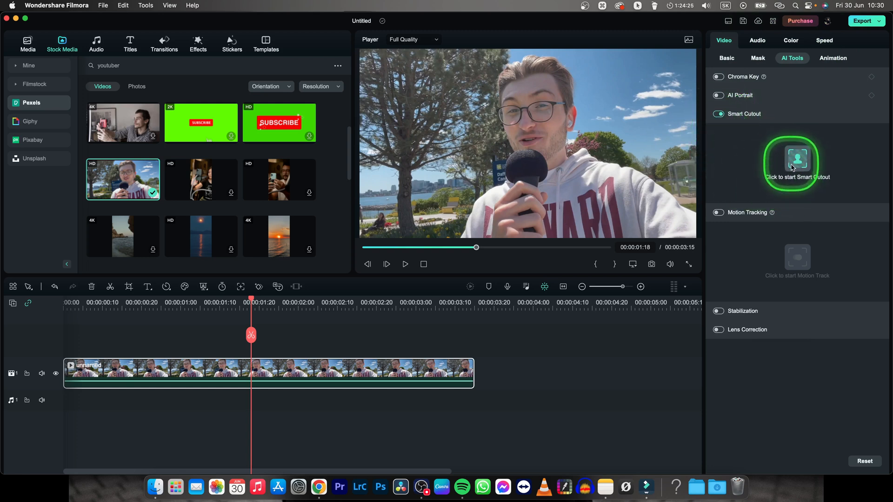
left_click(798, 162)
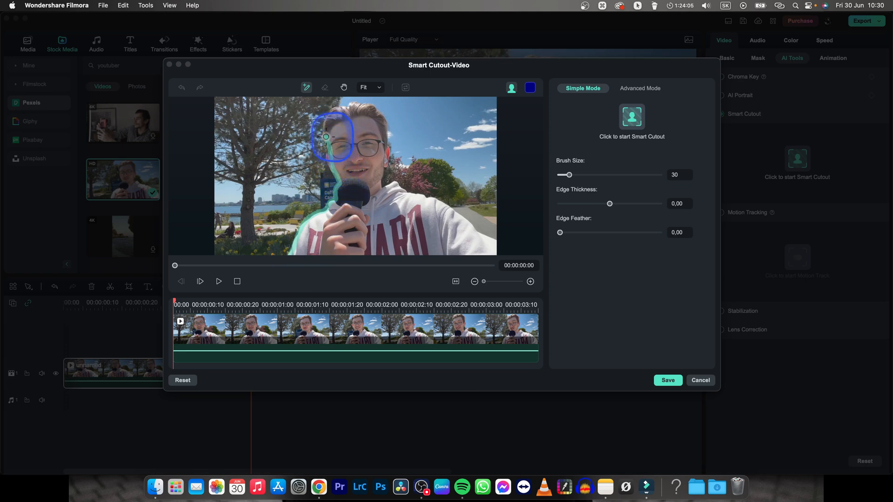
Paint the Smart Brush over the man's head, shoulders, body, hand and microphone.
left_click_drag(333, 136, 343, 109)
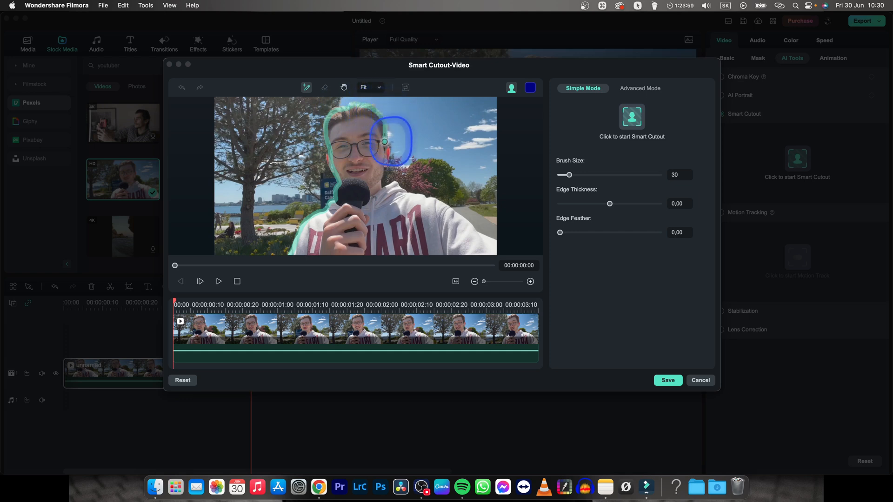
left_click_drag(391, 141, 380, 187)
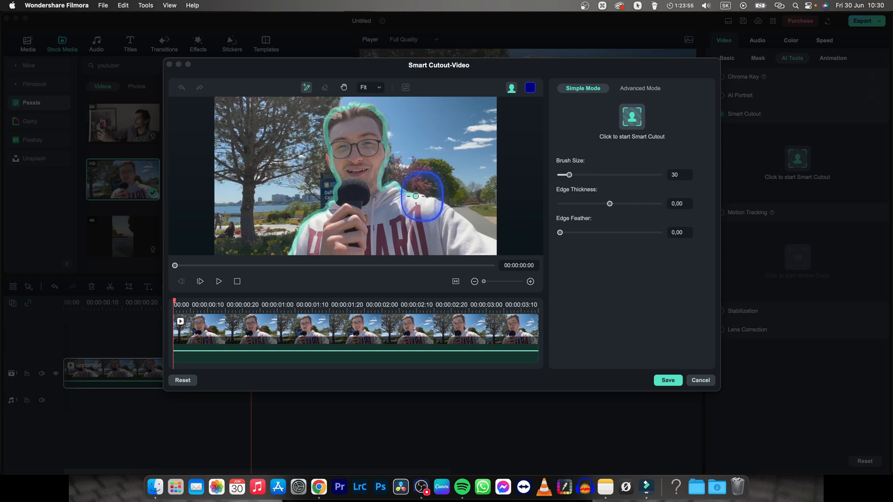
left_click_drag(417, 196, 470, 226)
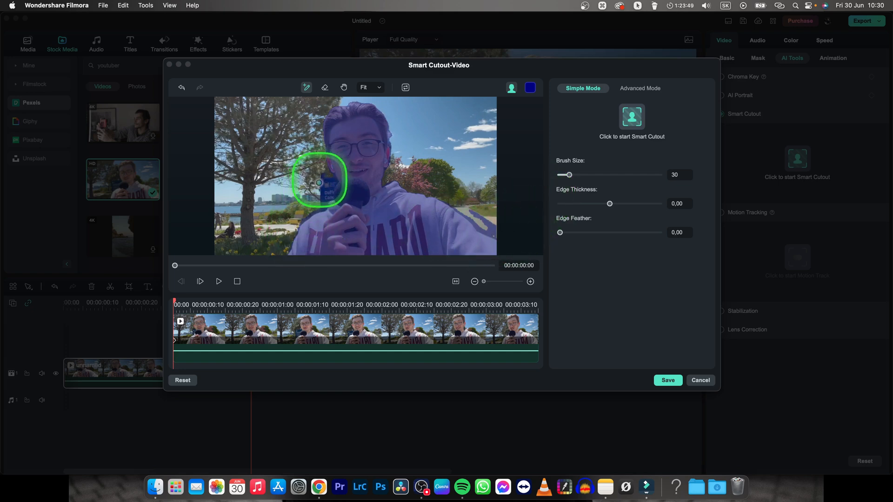
left_click_drag(319, 181, 481, 214)
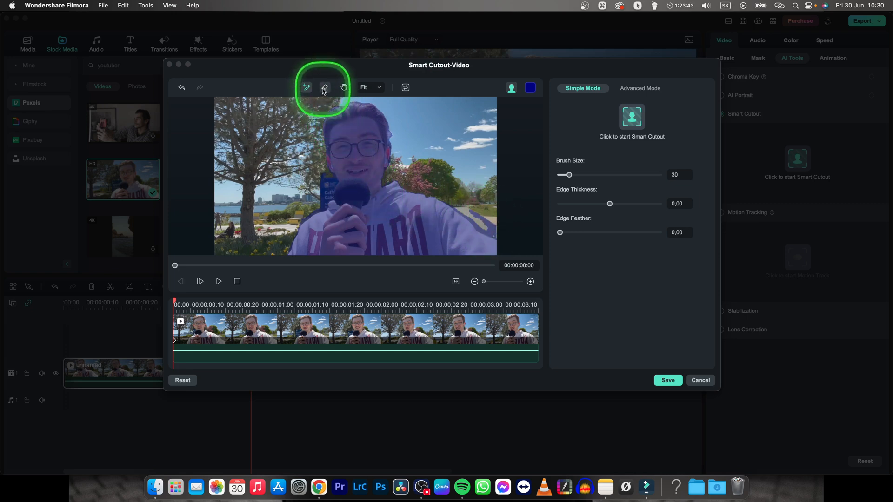
Erase the stray sky beside his head and the area near the microphone, resizing the eraser as needed.
left_click(324, 88)
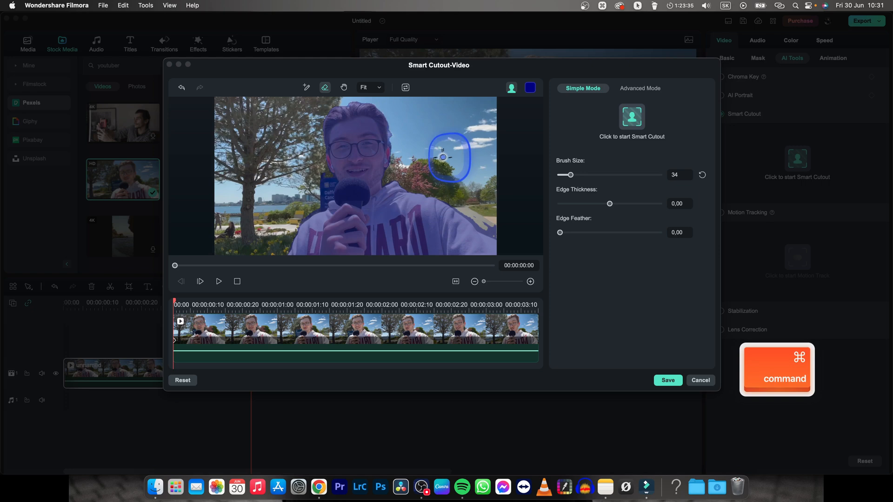
left_click_drag(570, 174, 609, 174)
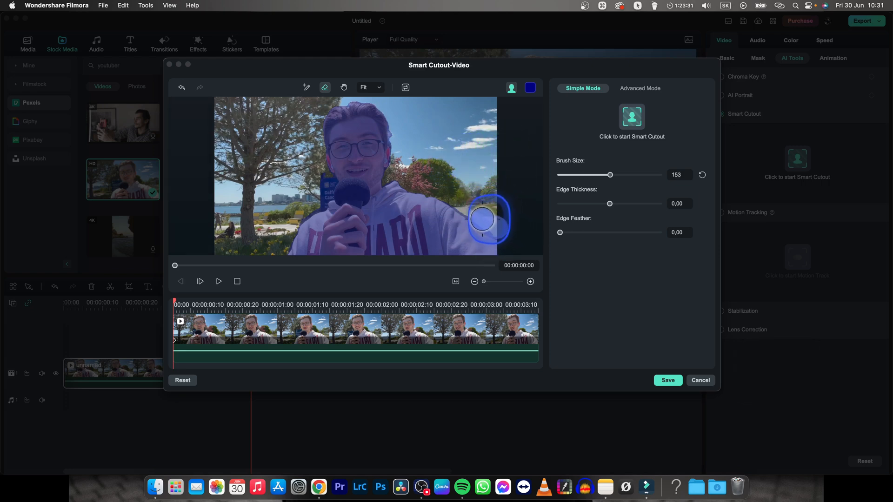
mouse_move(404, 139)
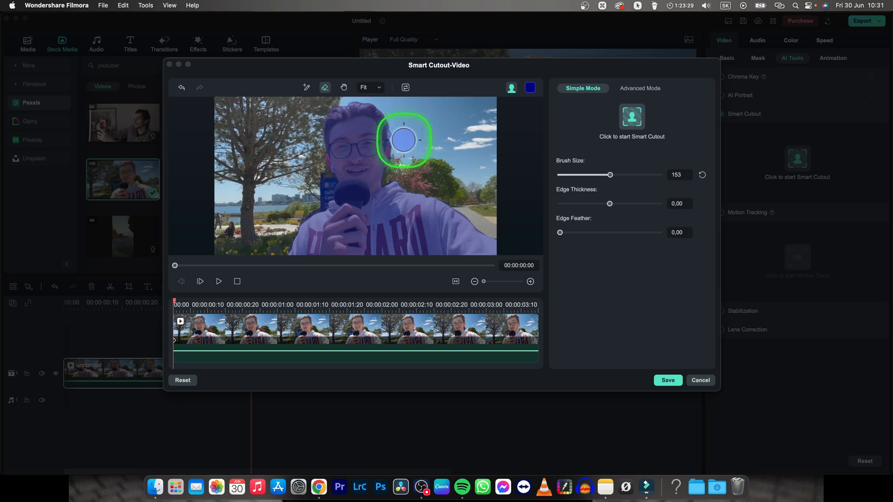
left_click_drag(403, 140, 316, 180)
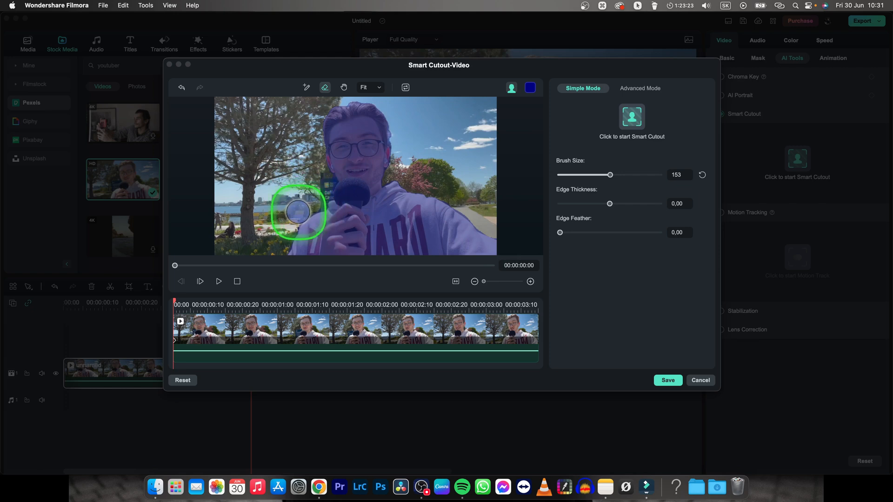
key("cmd")
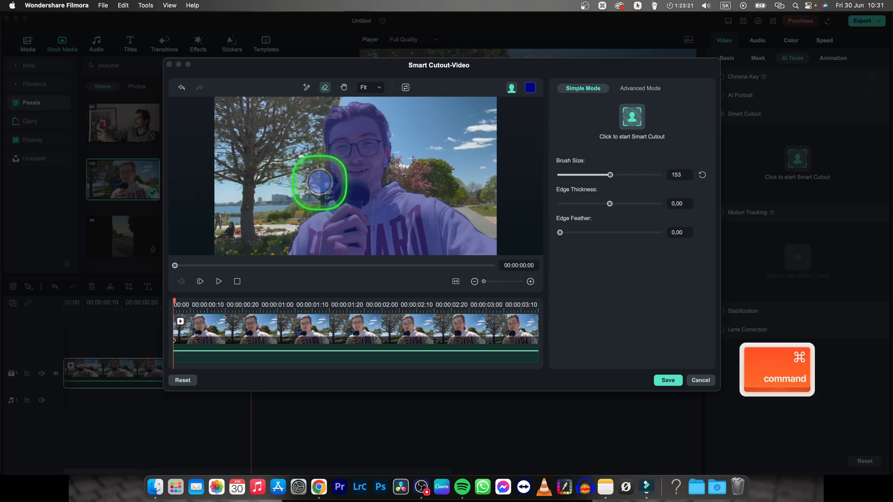
left_click_drag(611, 175, 581, 175)
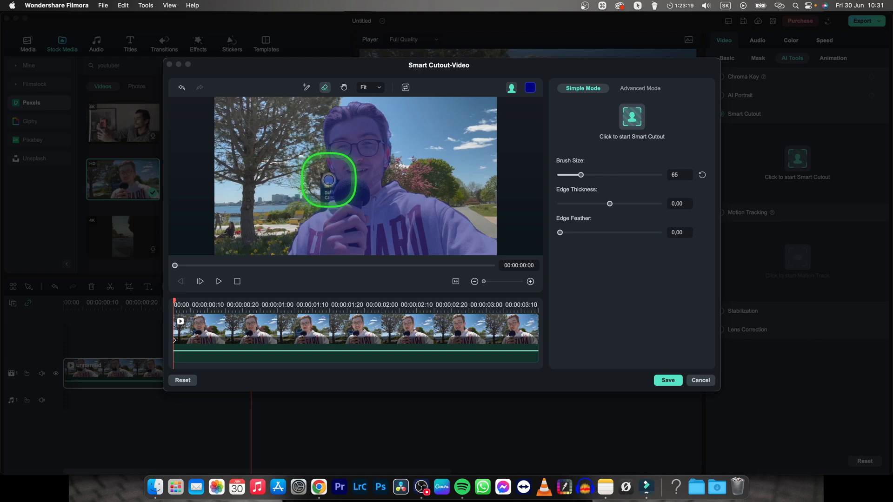
left_click_drag(329, 181, 320, 204)
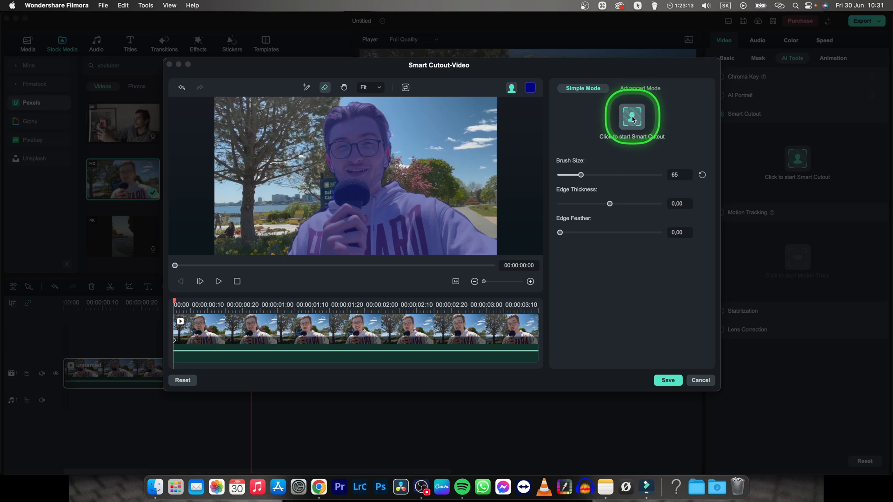
Process the cutout across the whole clip and save it back to the editor.
left_click(632, 115)
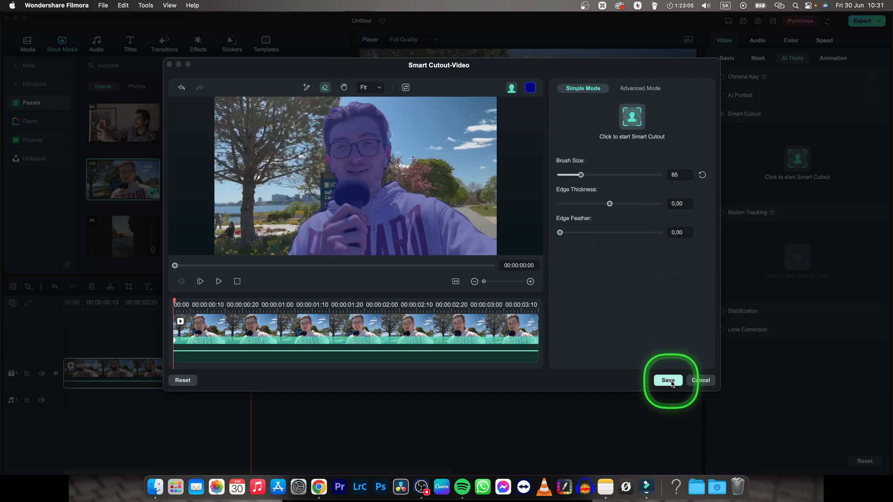
left_click(668, 380)
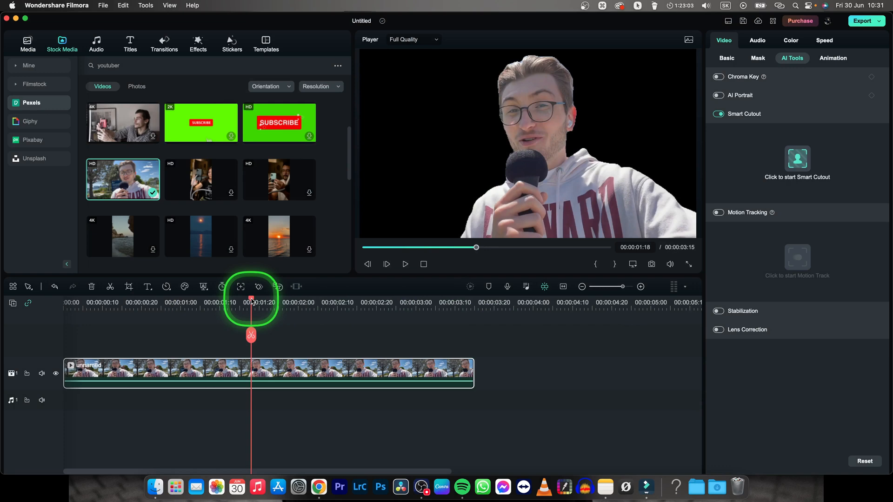
Move the cutout speaker clip from video track 1 up to track 2.
left_click(405, 265)
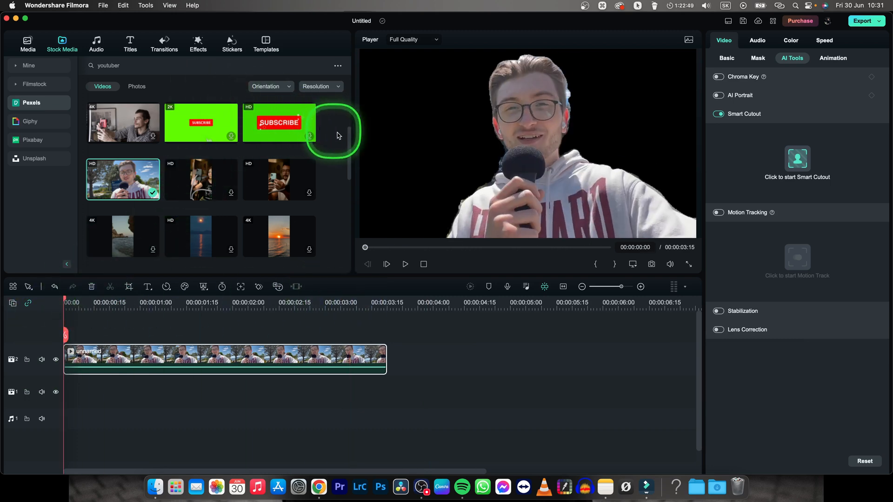
Add the palm-tree beach clip to track 1 and scale it to 318.37% under Video > Basic.
scroll("down", 3)
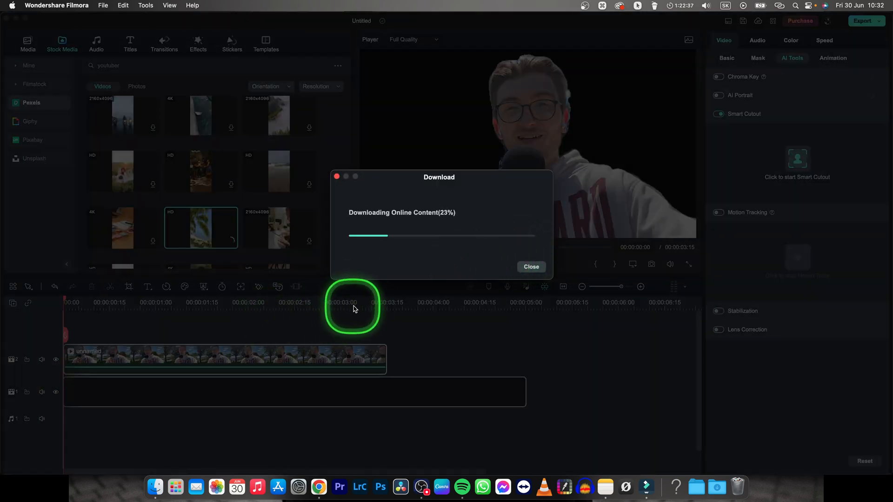
mouse_move(360, 307)
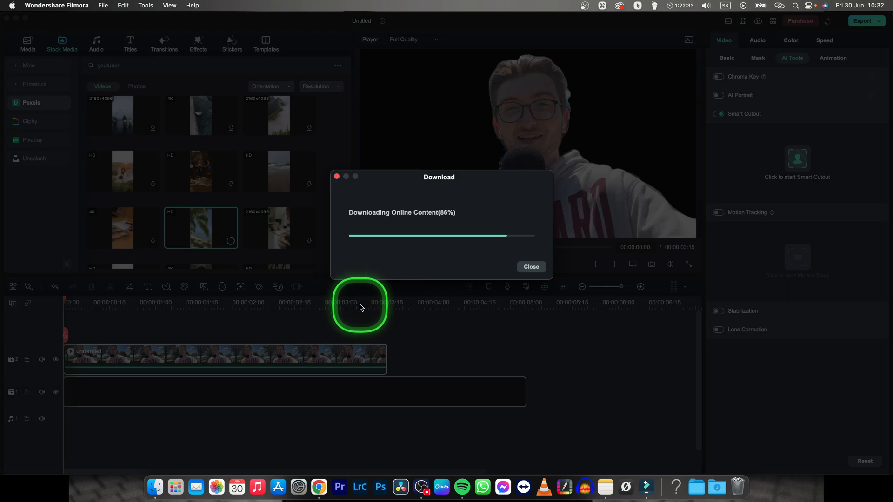
left_click(531, 266)
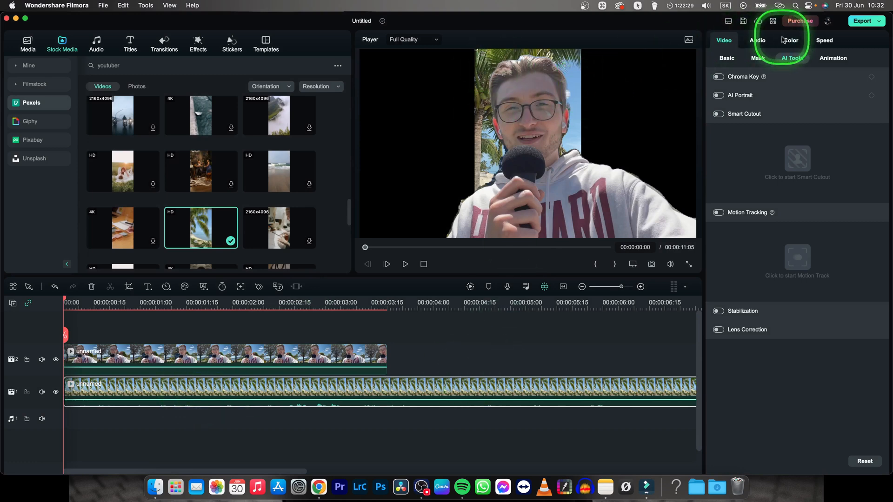
left_click(727, 57)
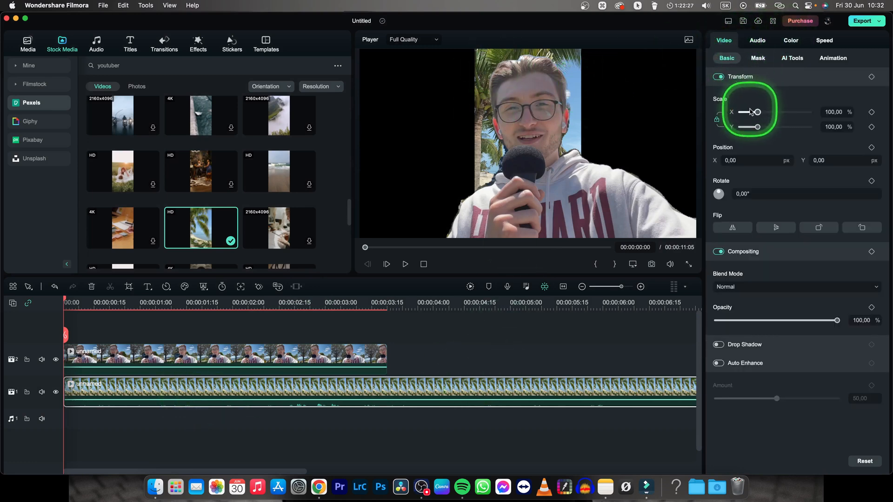
left_click_drag(757, 112, 794, 112)
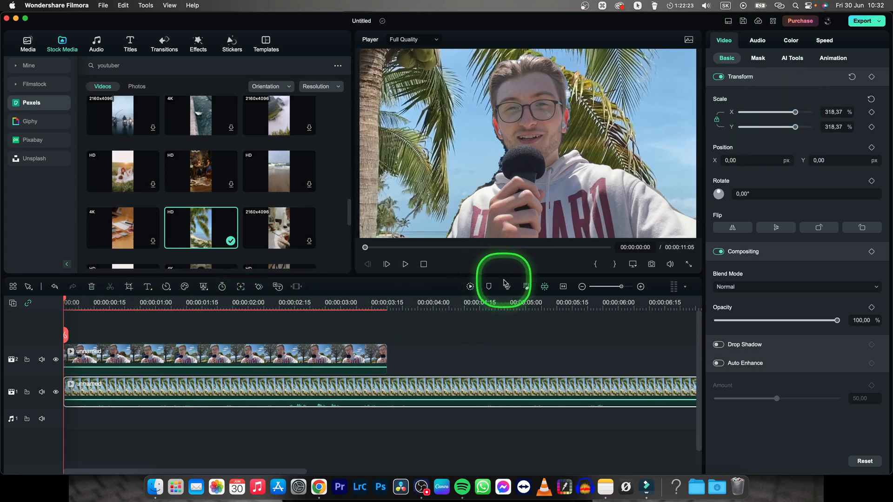
left_click(404, 264)
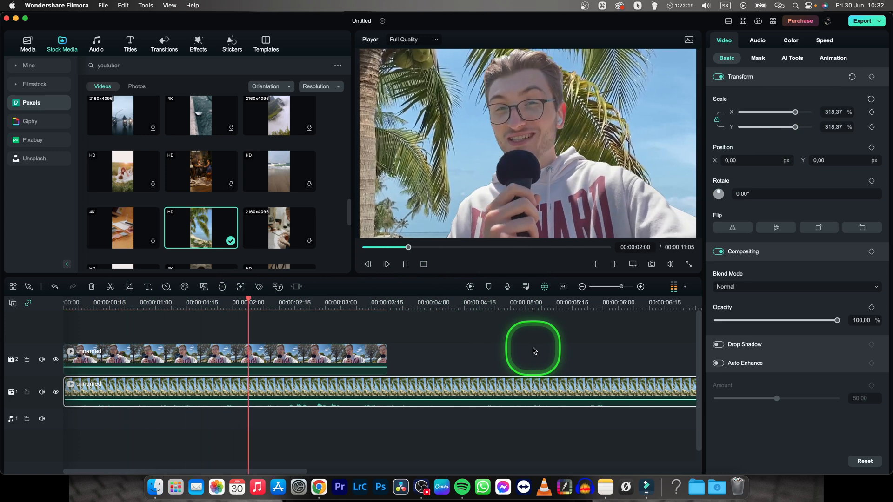
key("space")
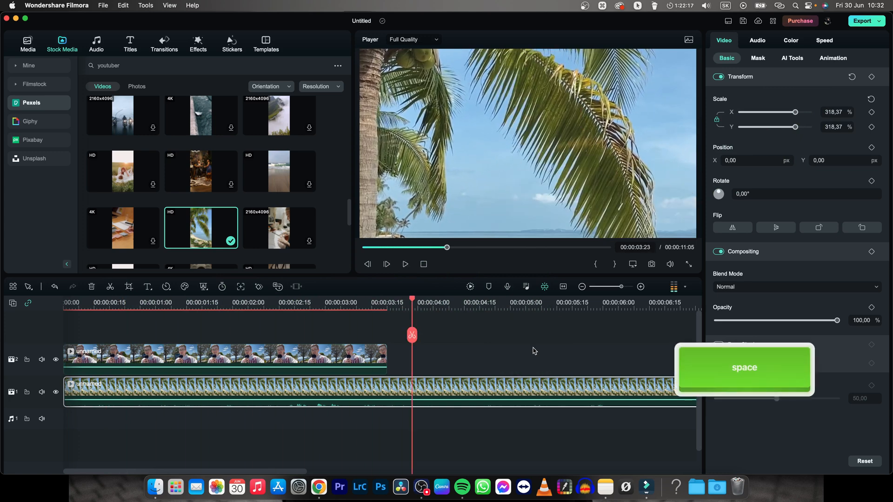